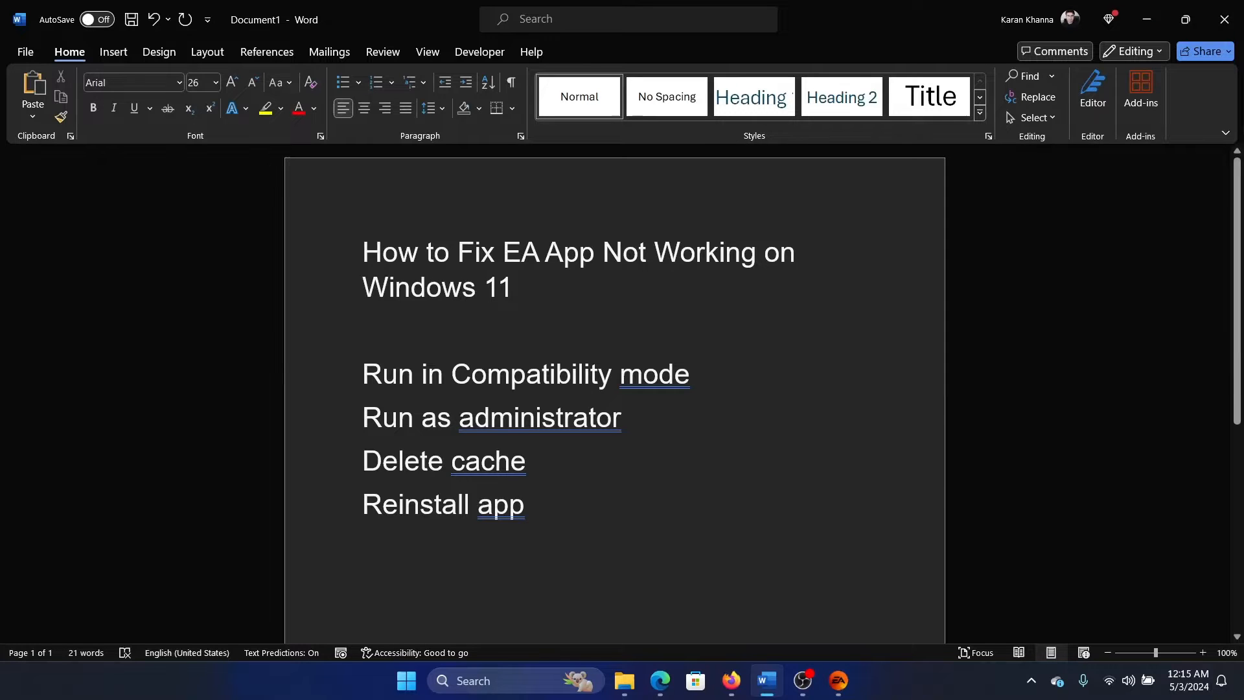
# Search 'ea' from the taskbar and show the EA shortcut's file location in File Explorer
pyautogui.click(837, 680)
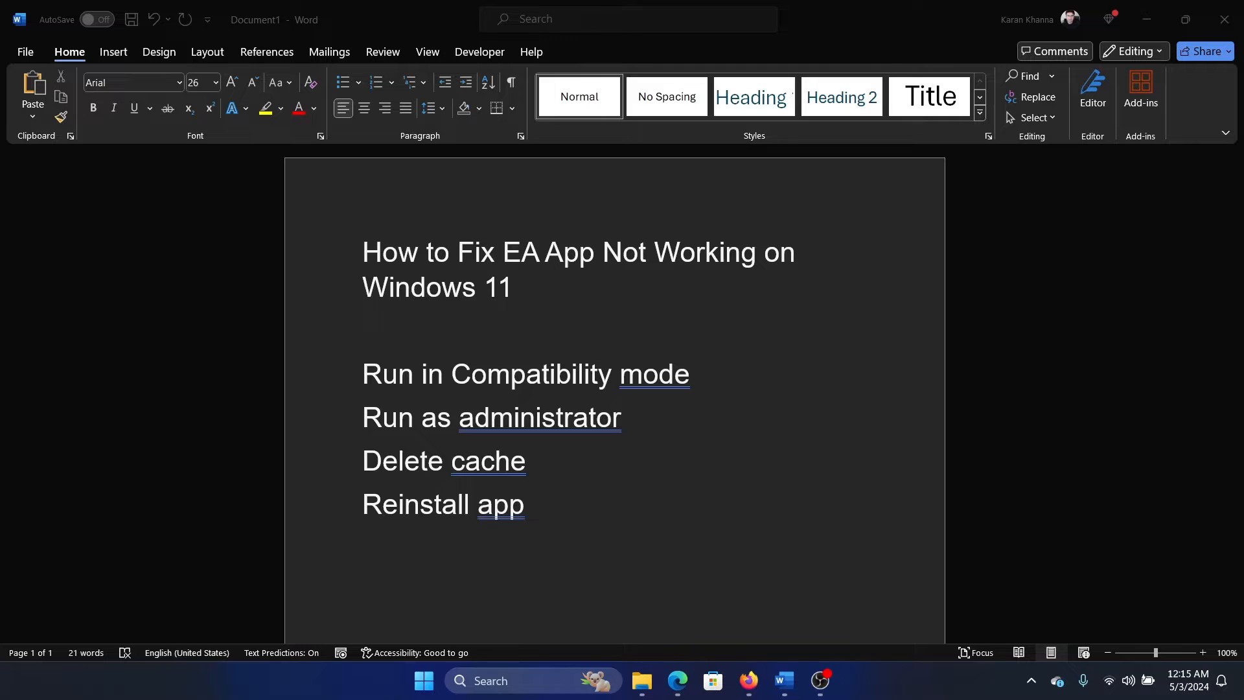
pyautogui.click(512, 680)
pyautogui.write('ea')
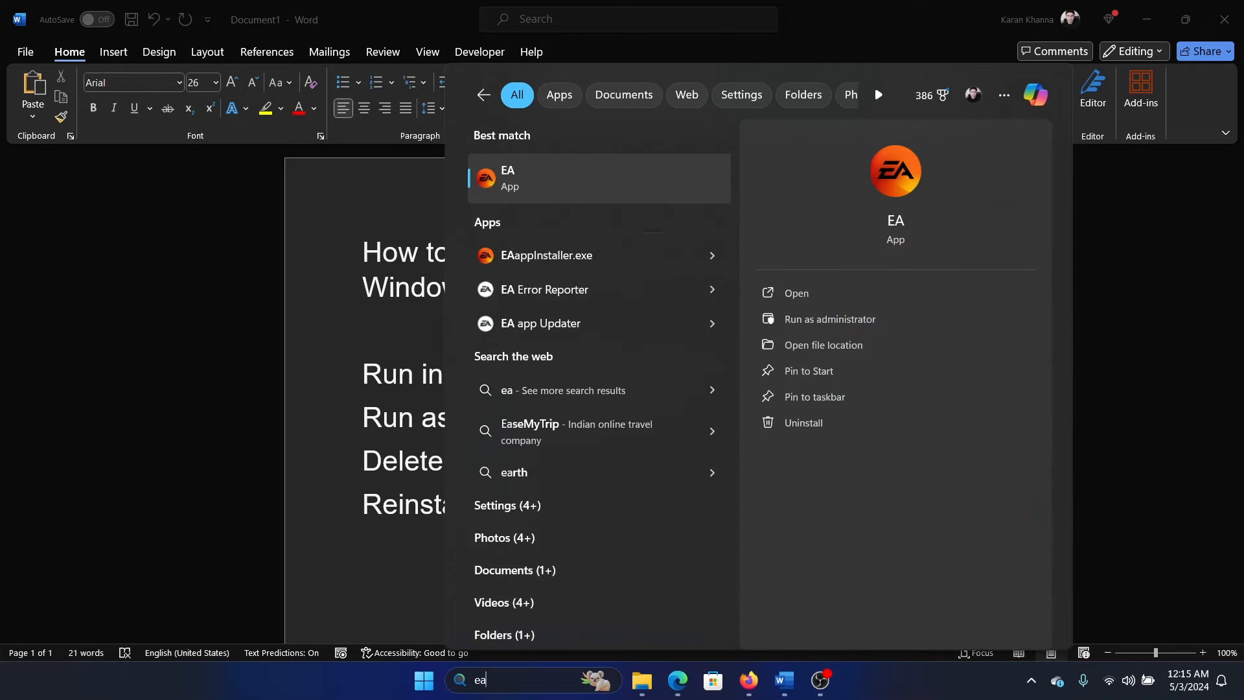
pyautogui.rightClick(507, 177)
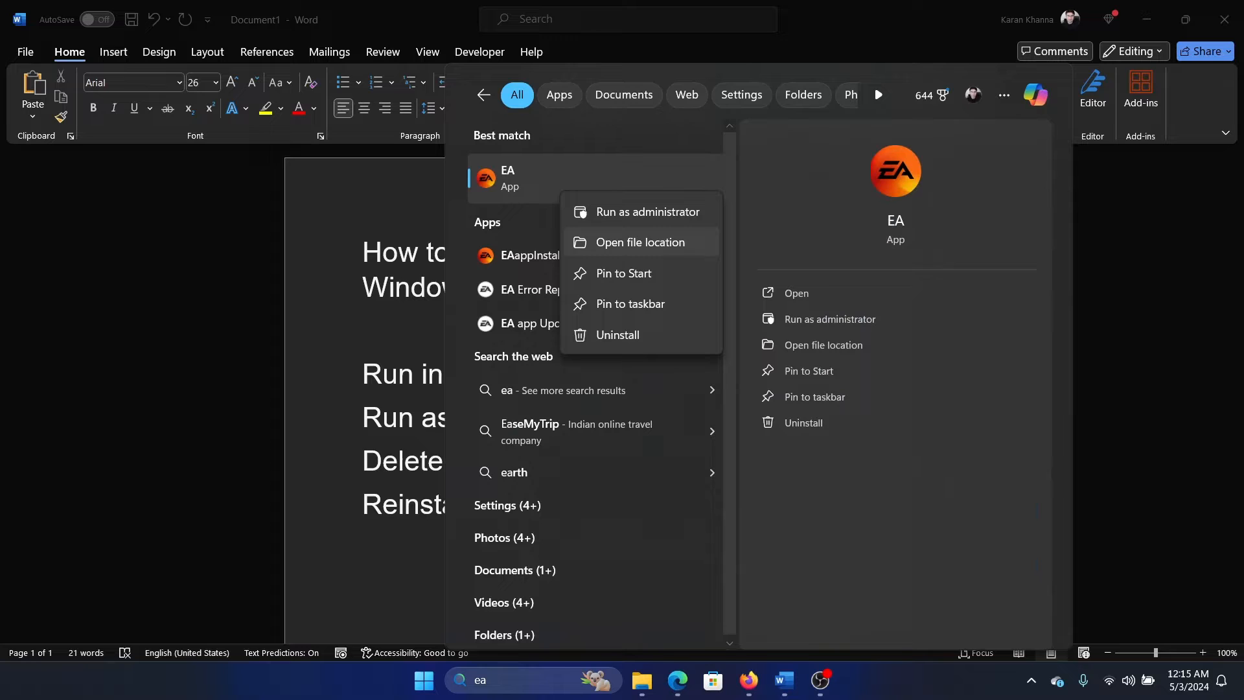
pyautogui.click(639, 244)
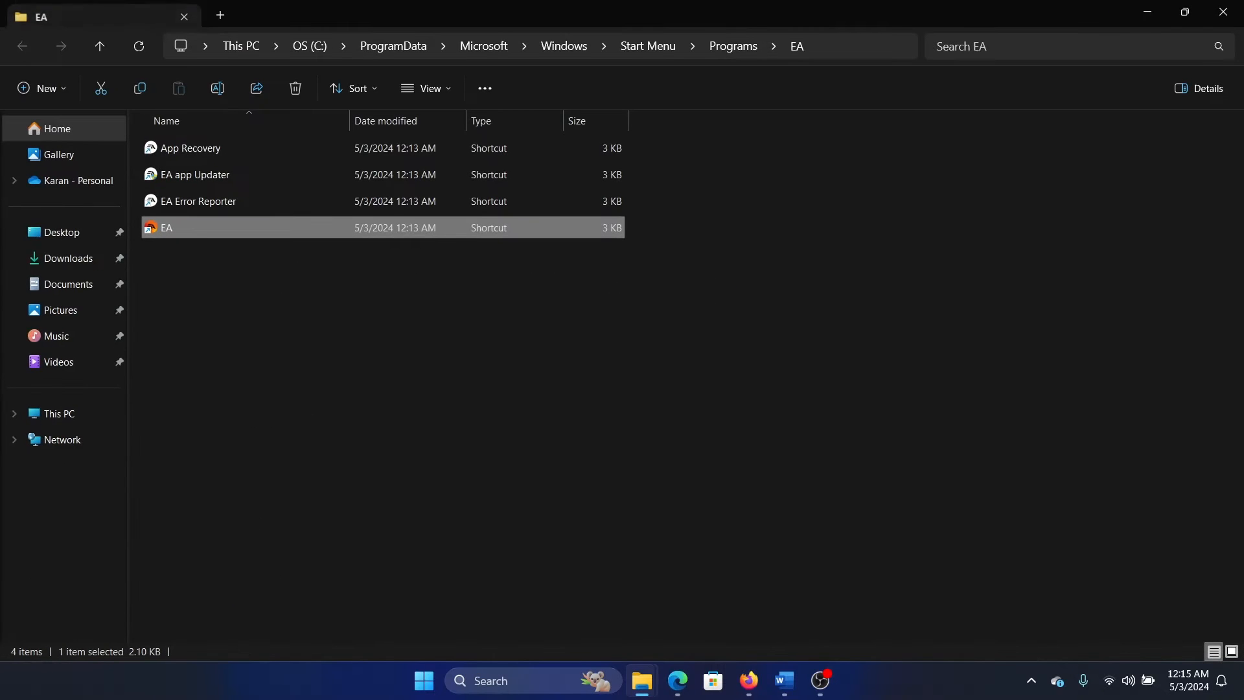
# Set the EA shortcut to run in Windows 8 compatibility mode via its Properties and apply it
pyautogui.rightClick(167, 228)
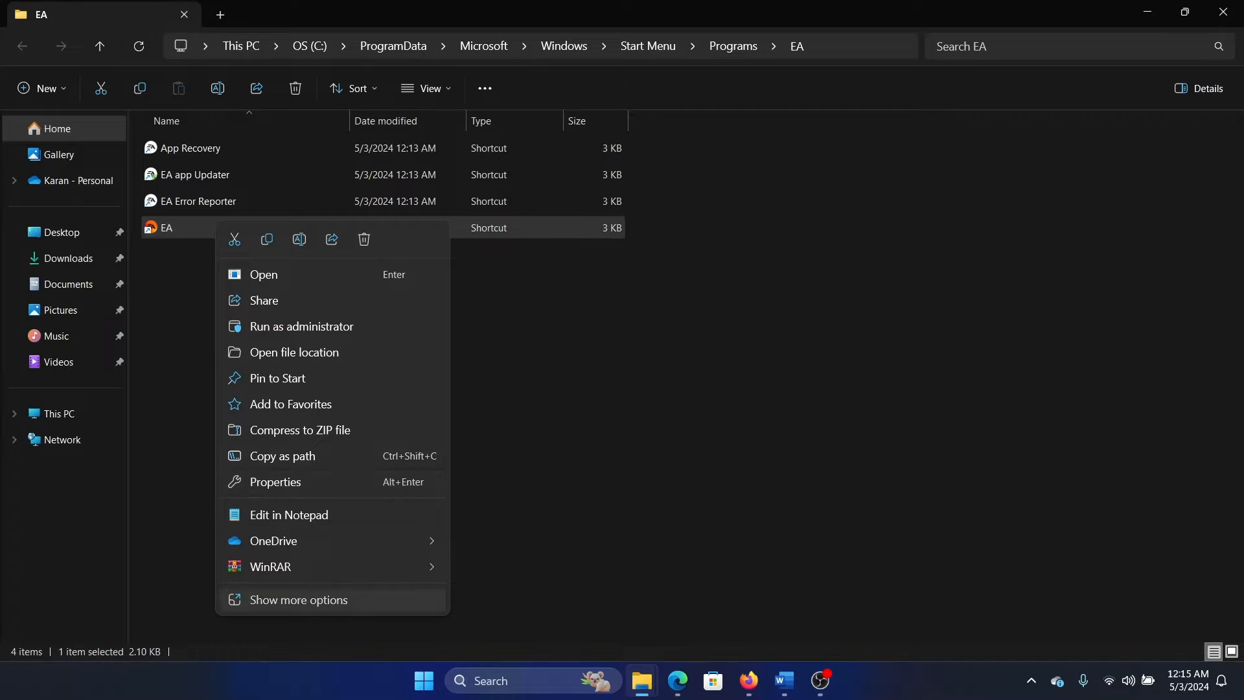
pyautogui.click(274, 482)
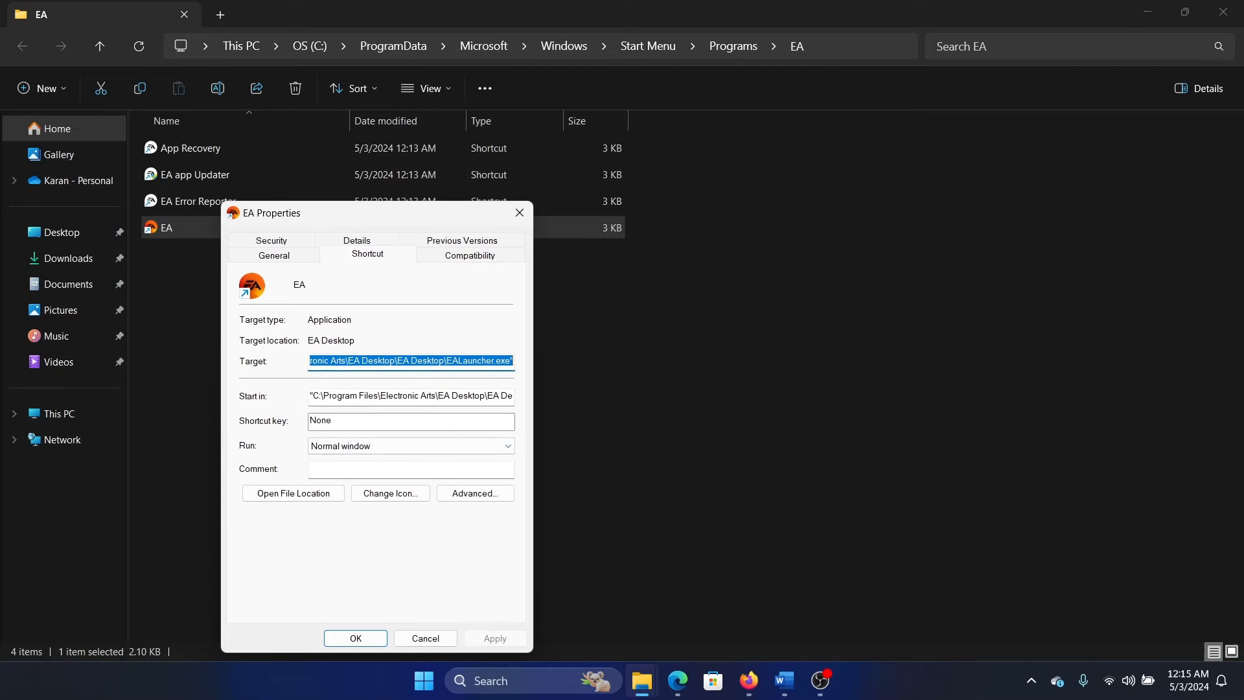
pyautogui.click(469, 255)
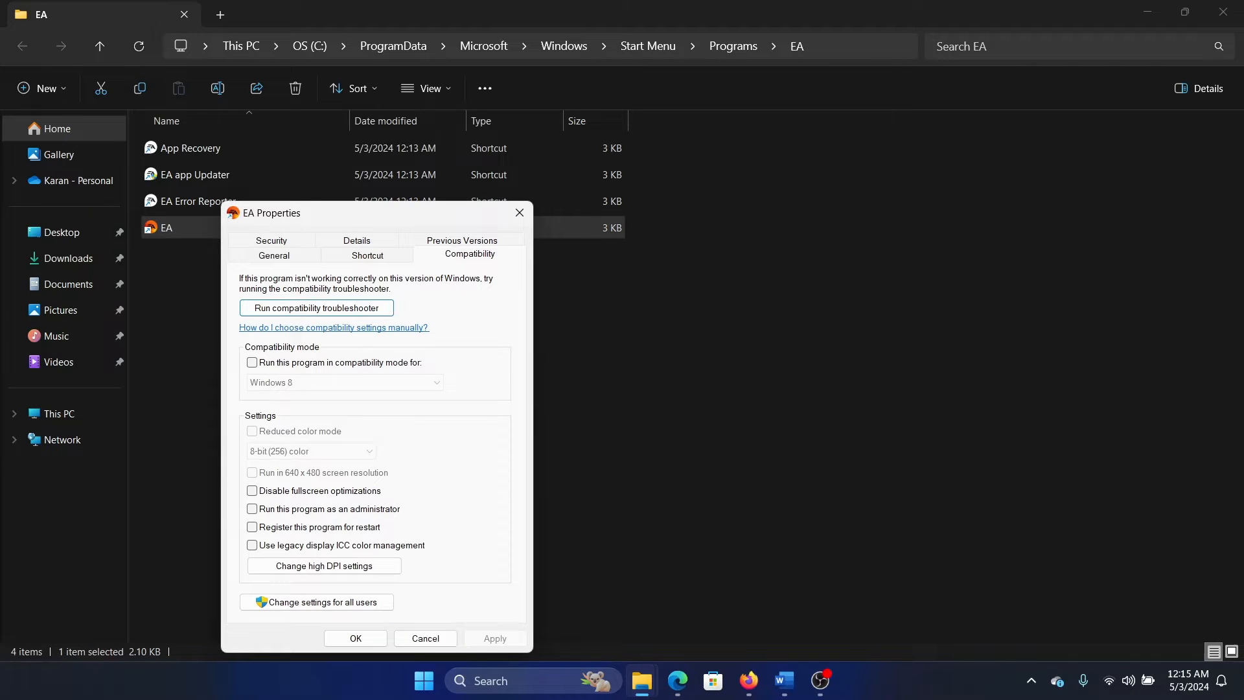
pyautogui.click(251, 363)
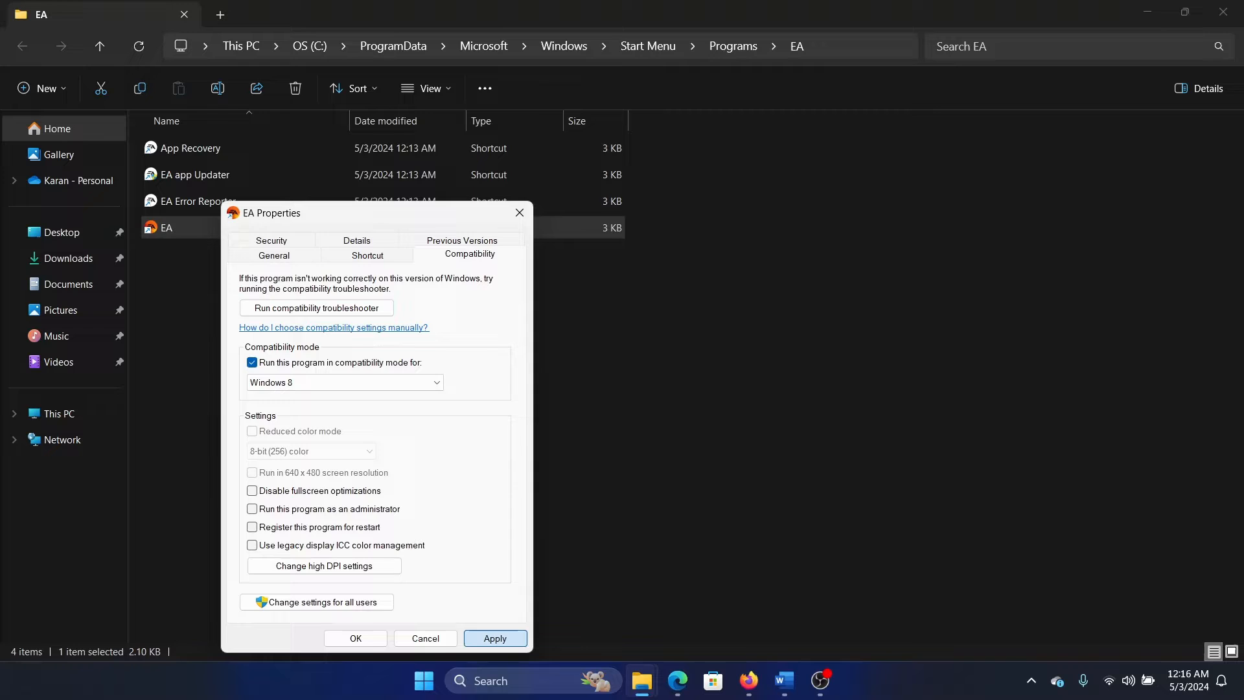
pyautogui.click(355, 638)
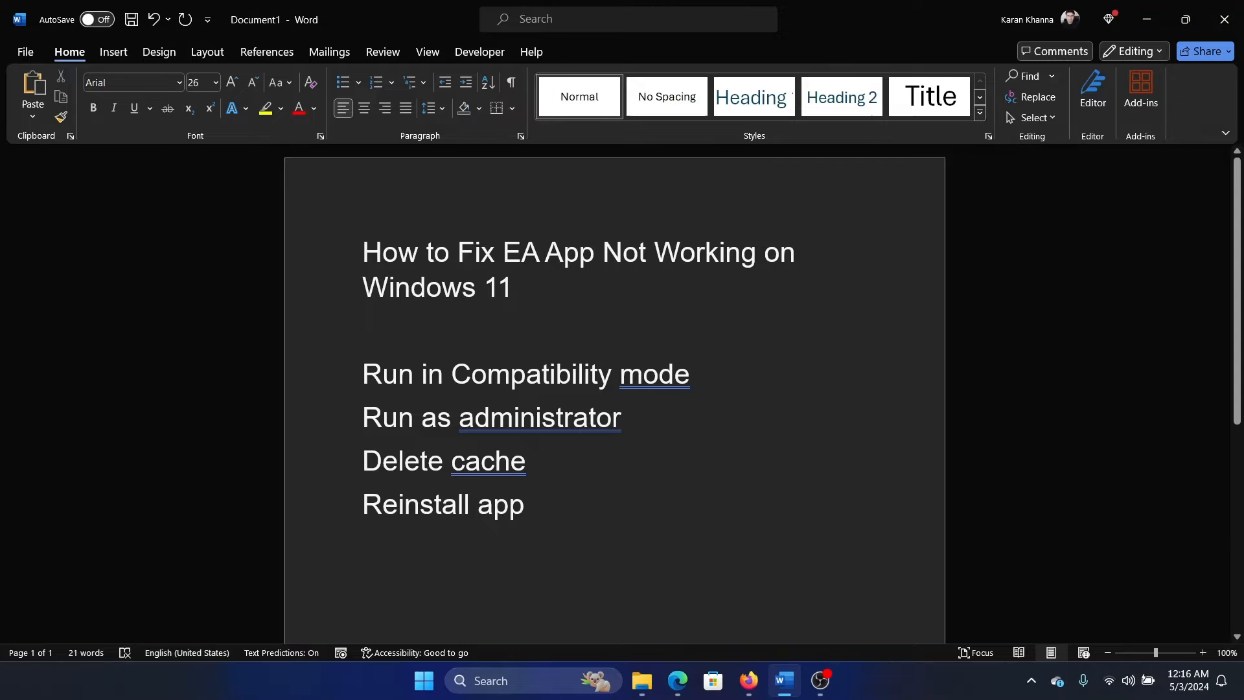
# Launch EA as administrator from Windows Search and answer the Program Compatibility Assistant prompt
pyautogui.click(534, 460)
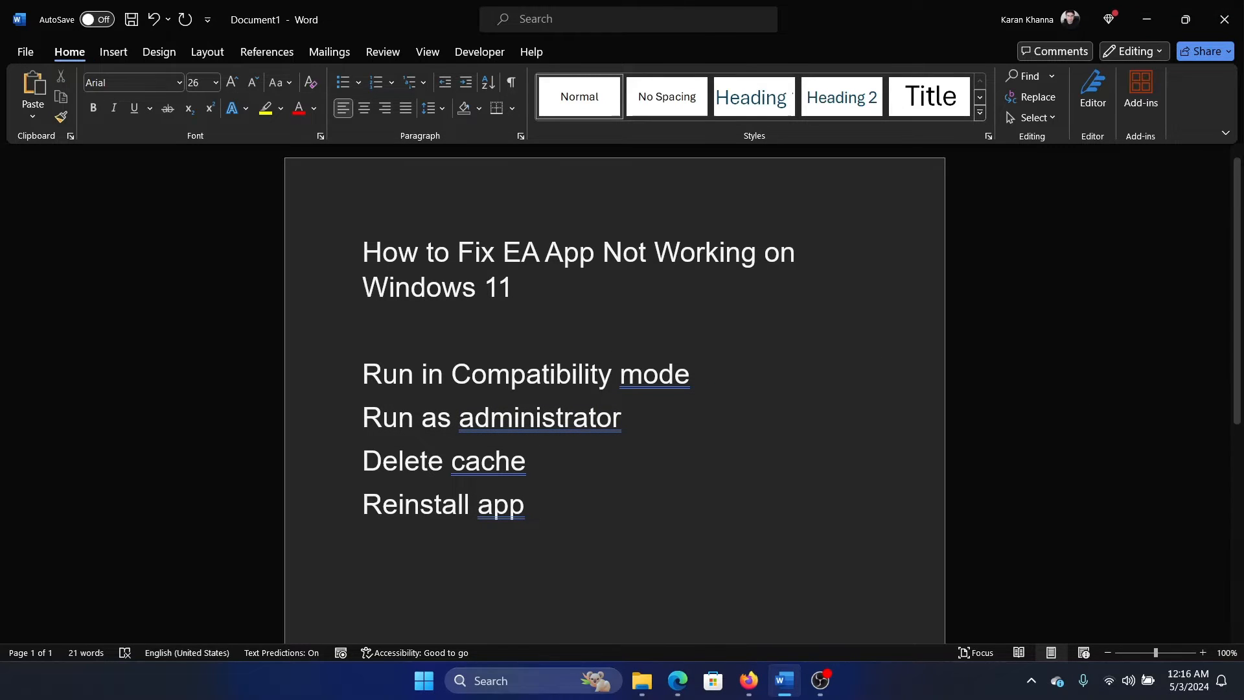
pyautogui.write('ea')
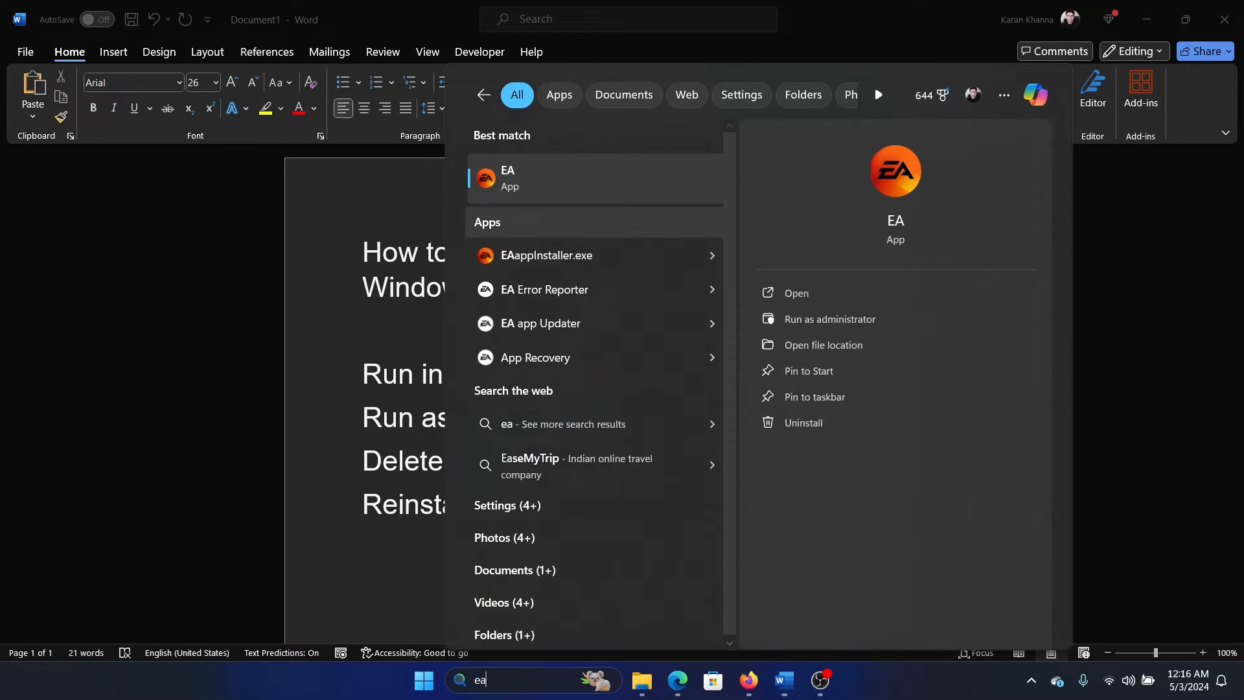
pyautogui.rightClick(507, 178)
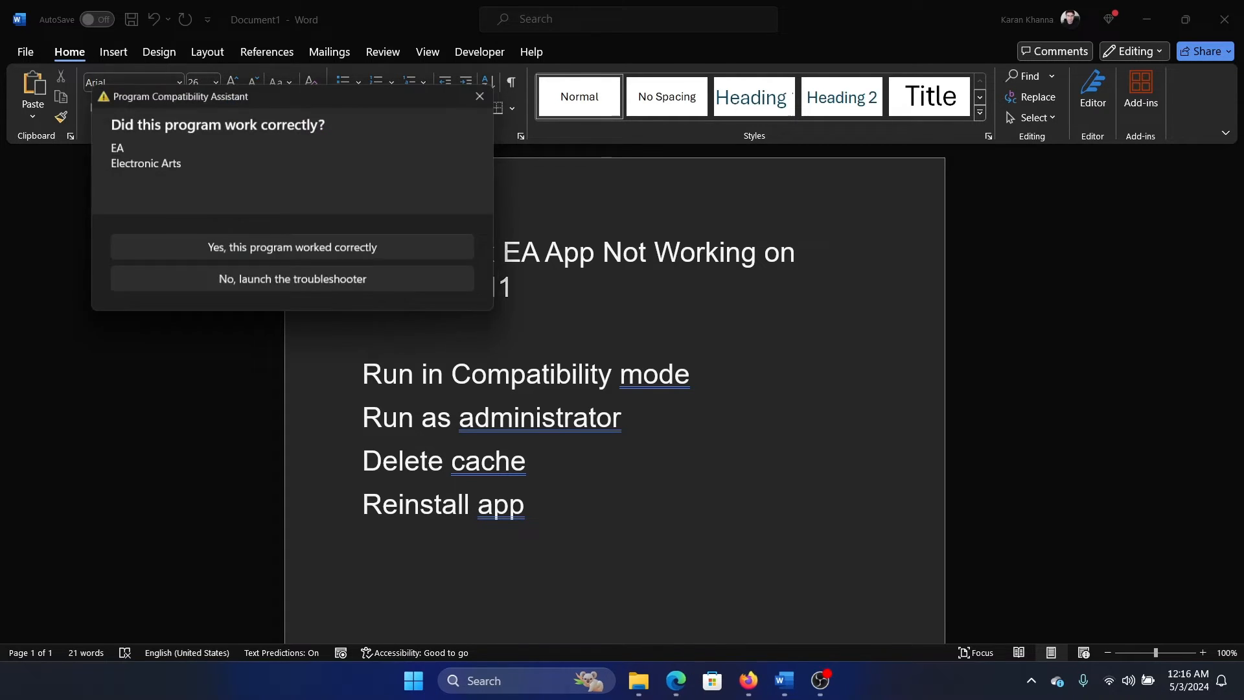
pyautogui.click(478, 96)
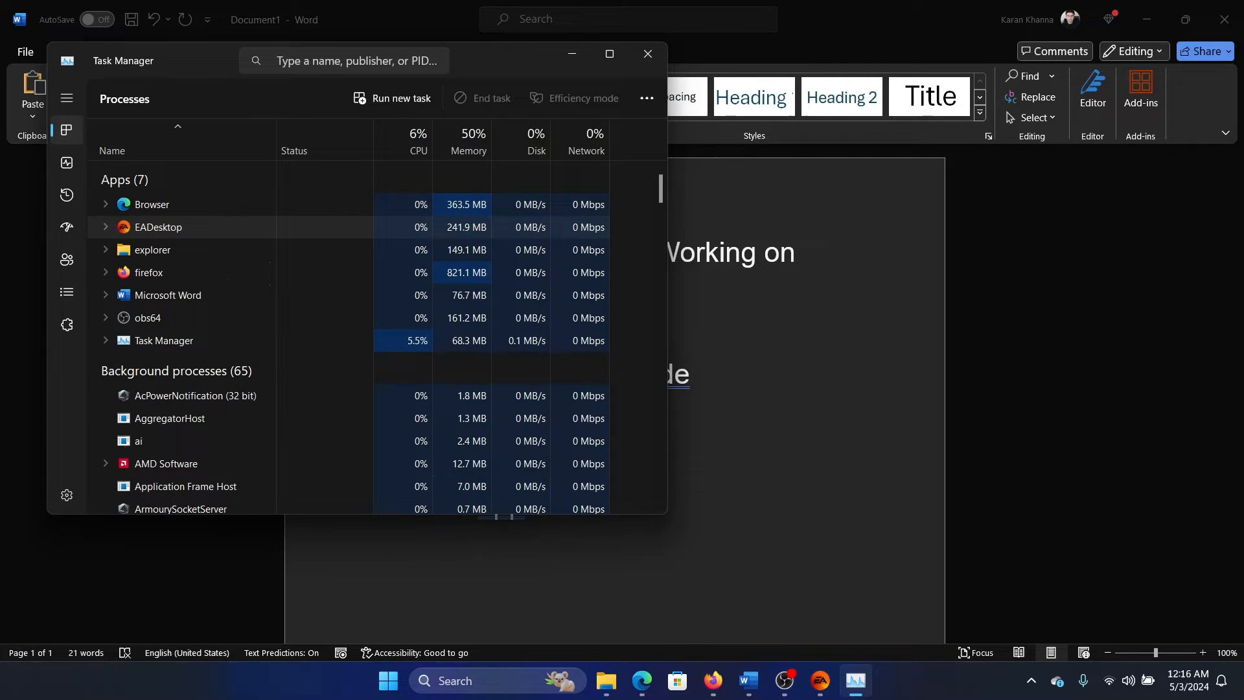
# End the running EADesktop process from Task Manager
pyautogui.rightClick(150, 203)
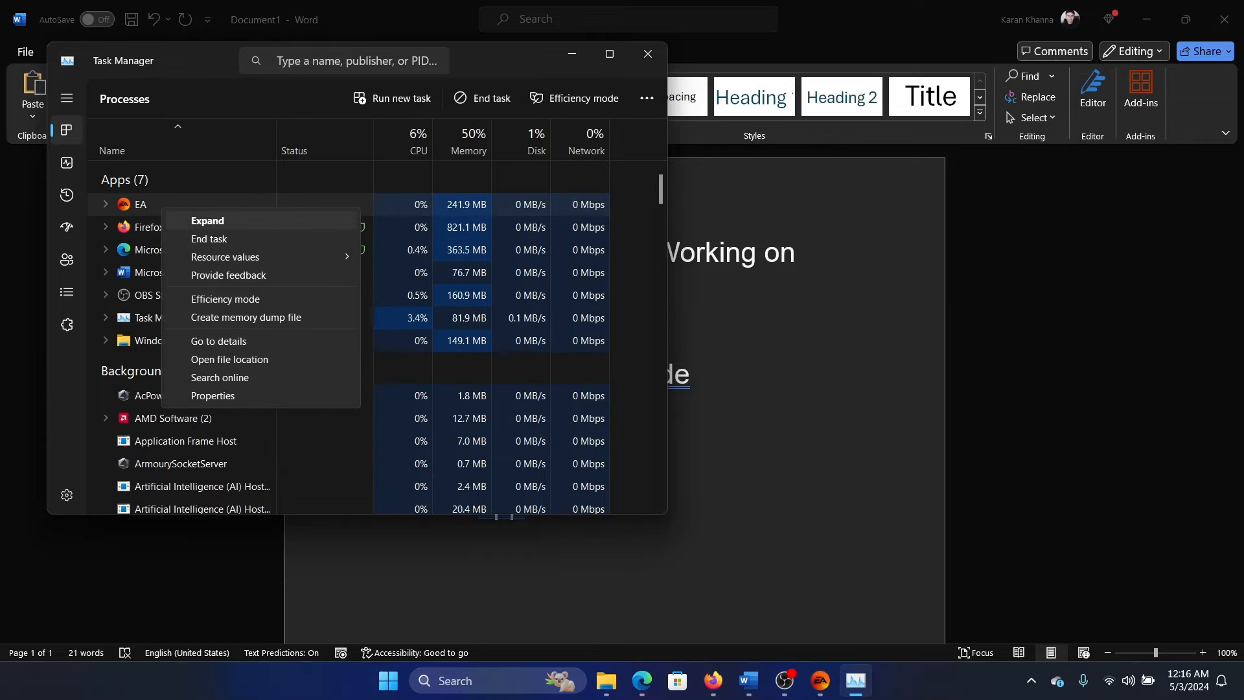
pyautogui.click(209, 238)
pyautogui.write('%appdata%')
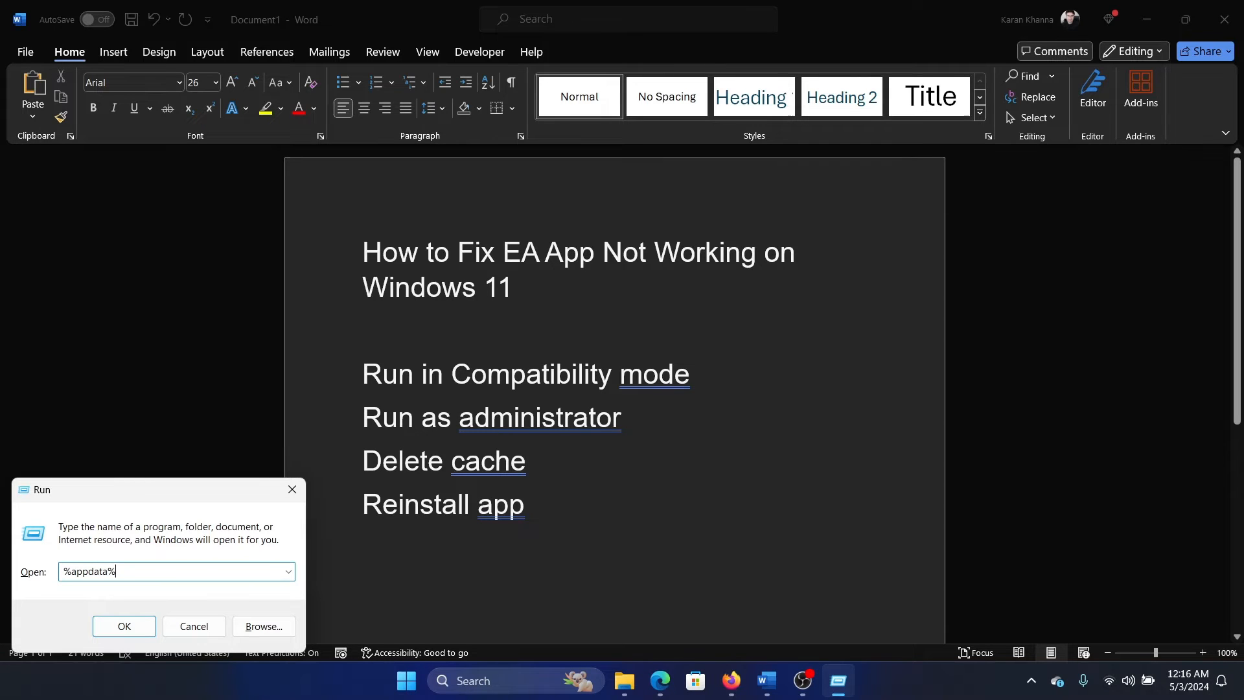
# Browse Roaming AppData and its Microsoft folder for EA cache, then confirm uninstalling the EA app
pyautogui.click(124, 626)
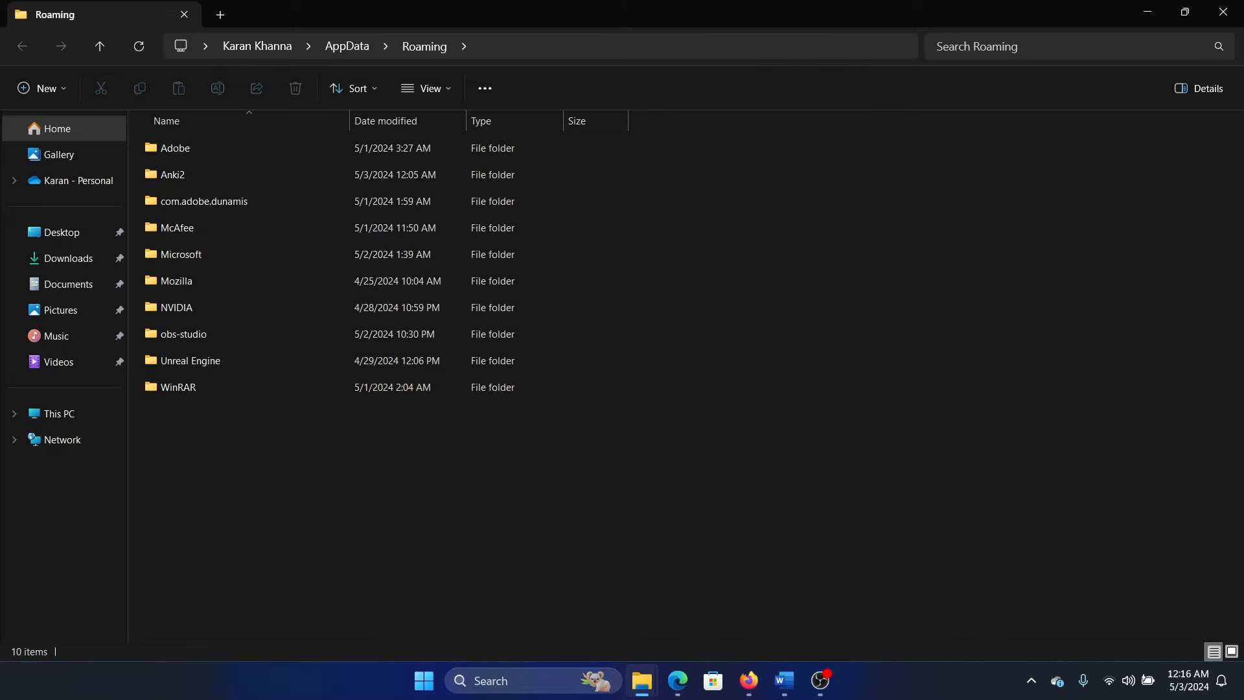
pyautogui.click(204, 201)
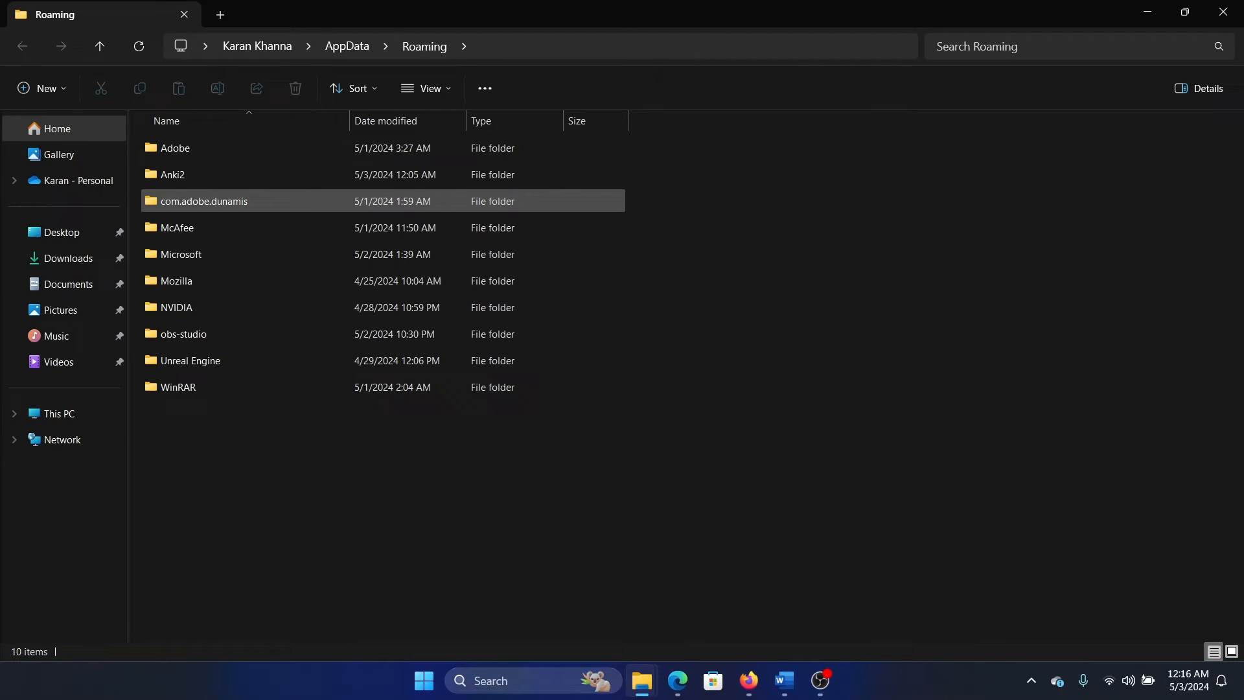
pyautogui.doubleClick(181, 254)
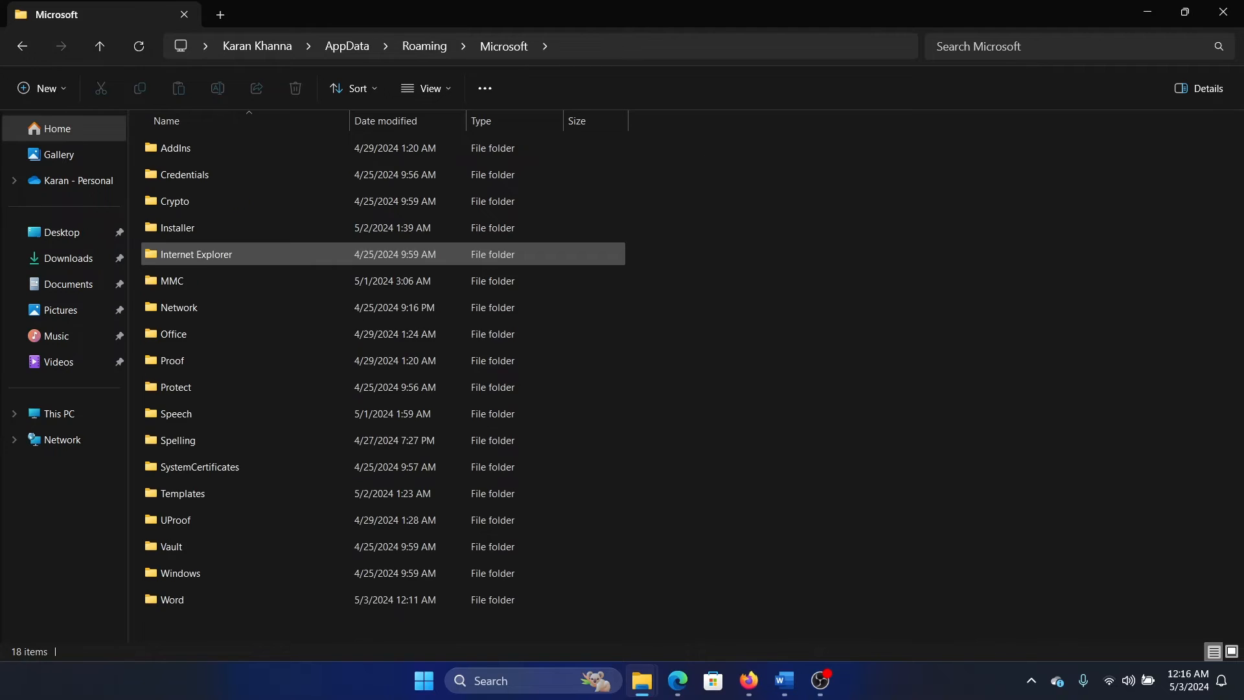
pyautogui.click(175, 148)
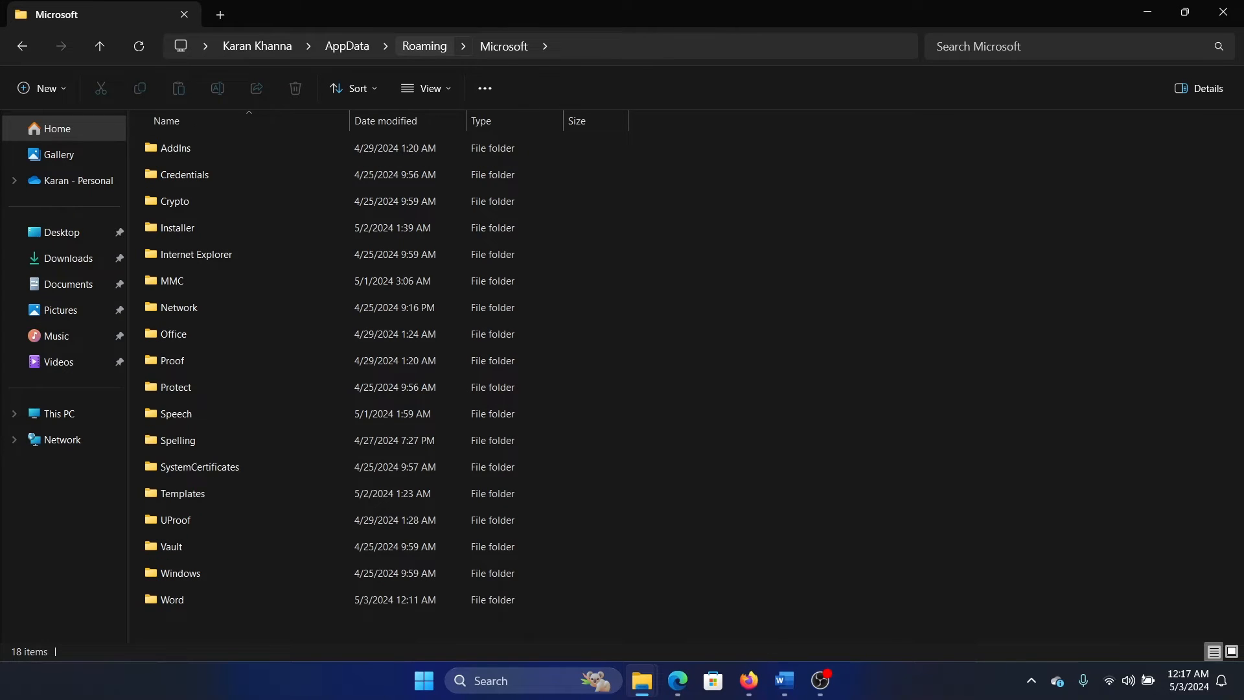
pyautogui.click(782, 681)
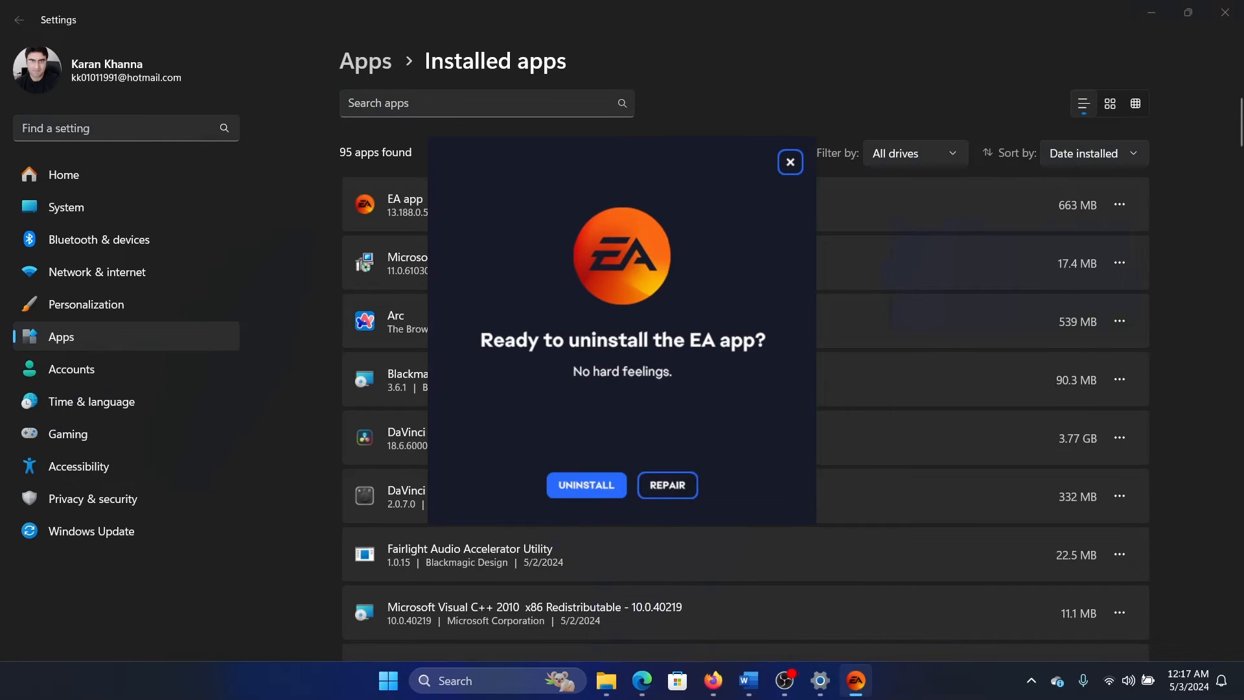
pyautogui.click(586, 485)
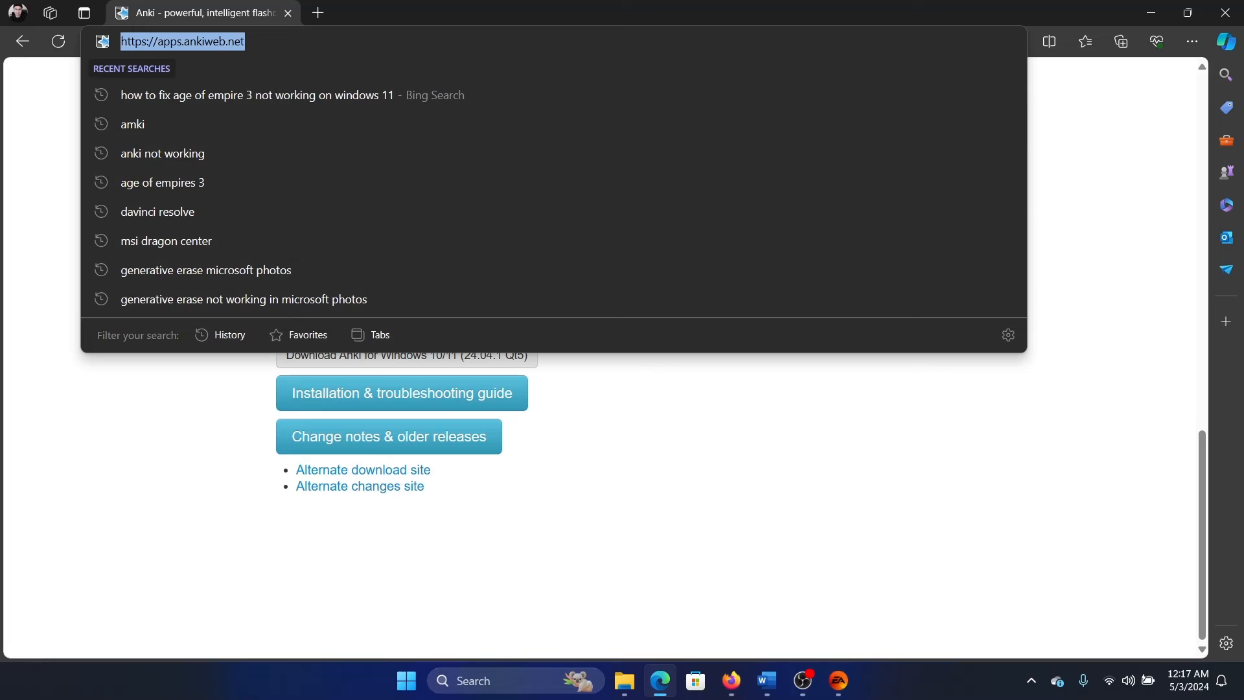
# Load ea.com/ea-app in Edge and dismiss the EA app uninstall success notice
pyautogui.write('ea')
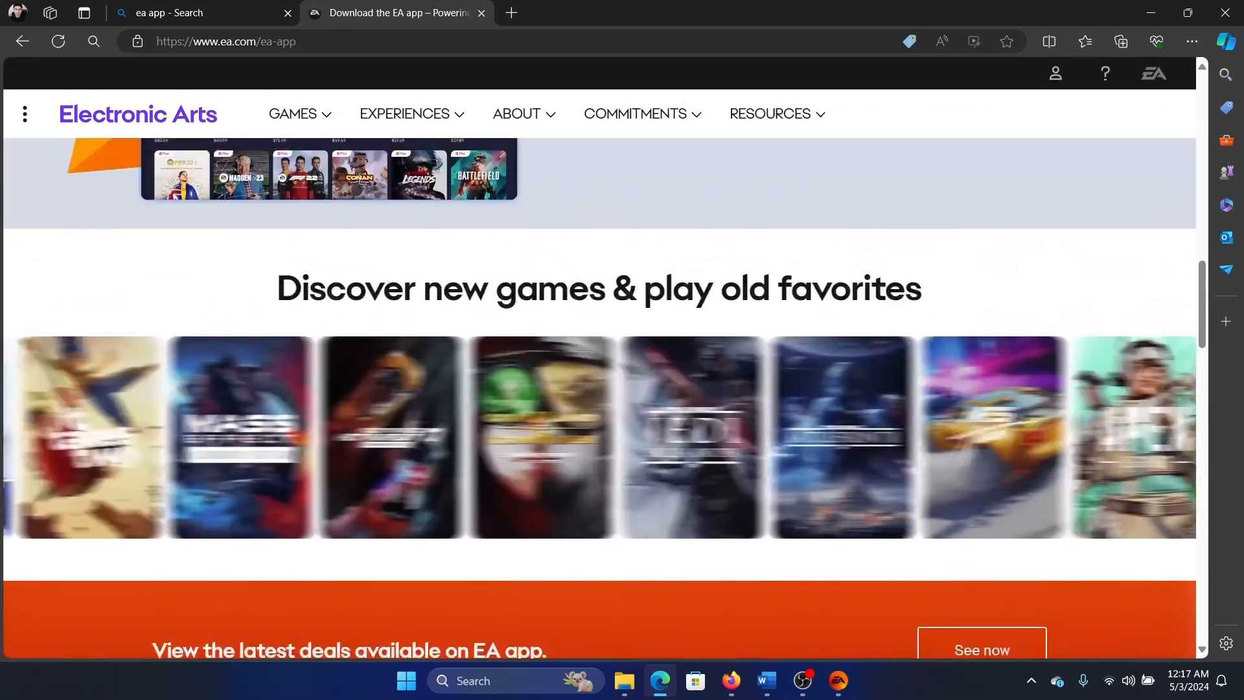
pyautogui.scroll(3)
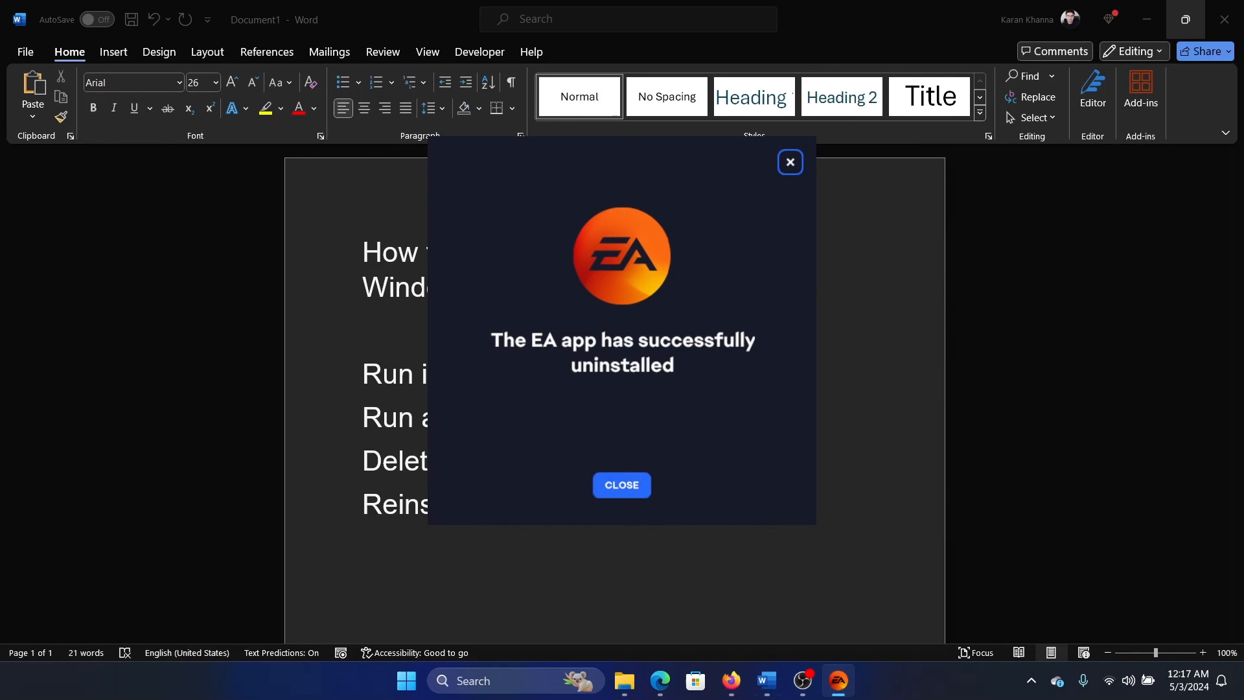
pyautogui.click(621, 485)
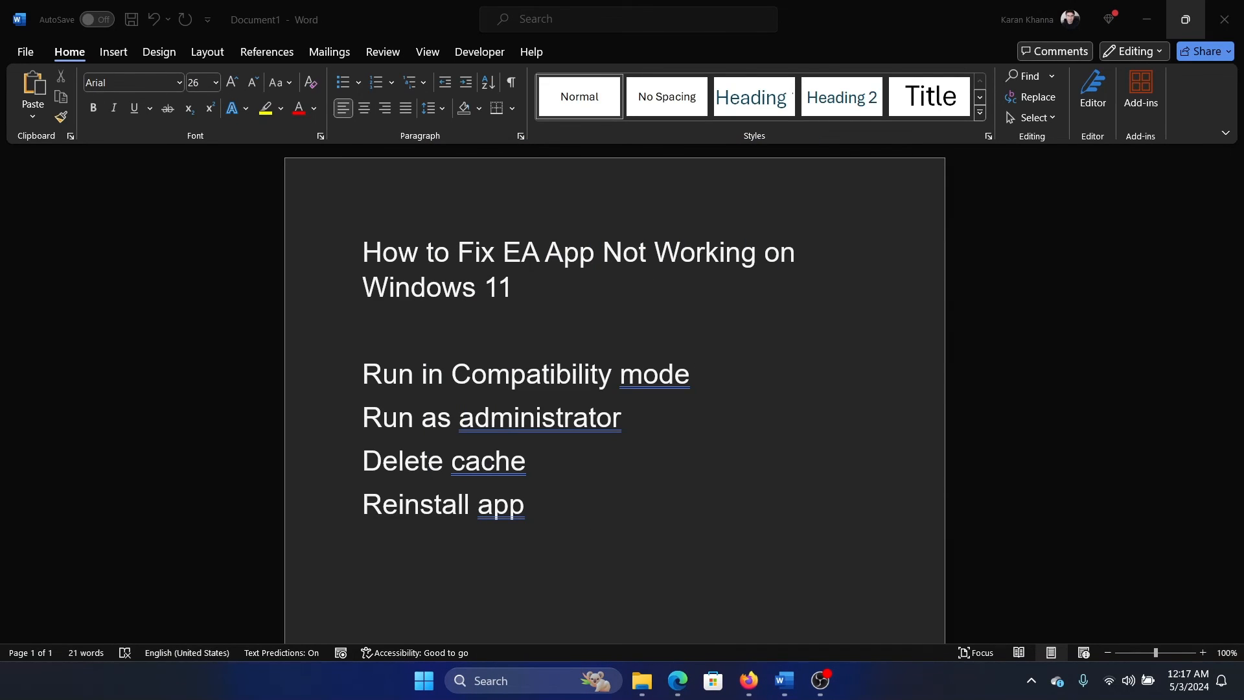